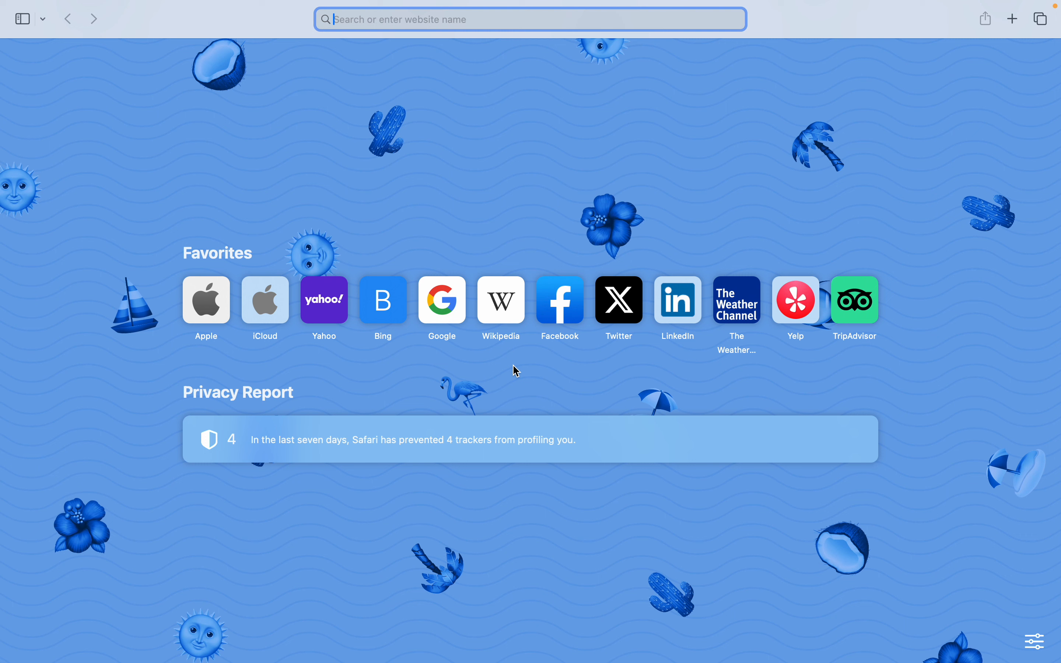
{"action": "mouse_move", "coordinate": [236, 155]}
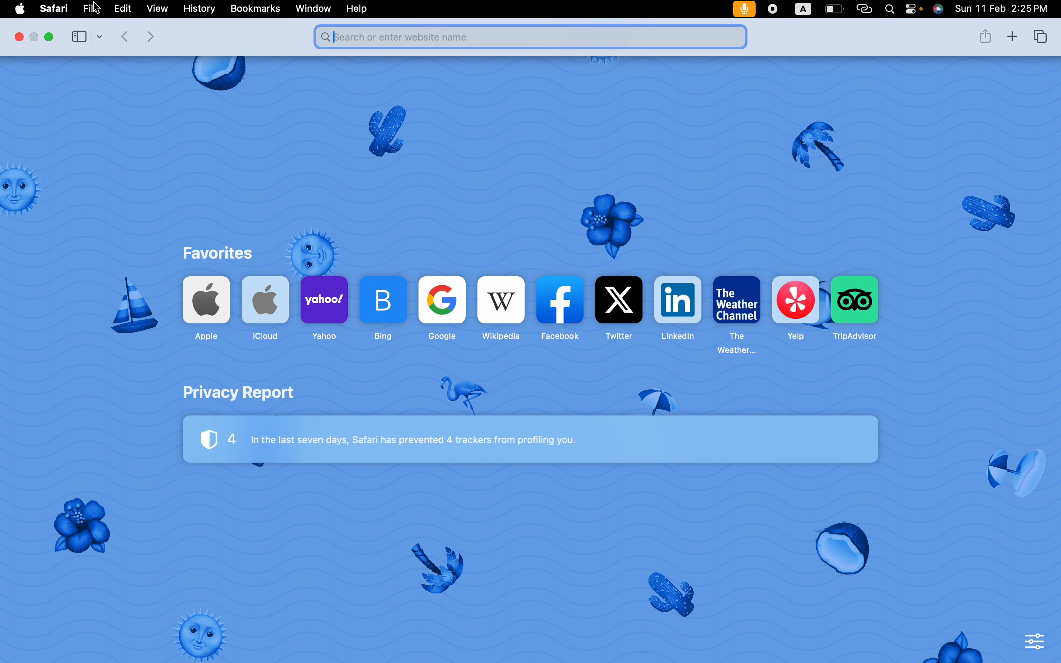
{"action": "mouse_move", "coordinate": [75, 18]}
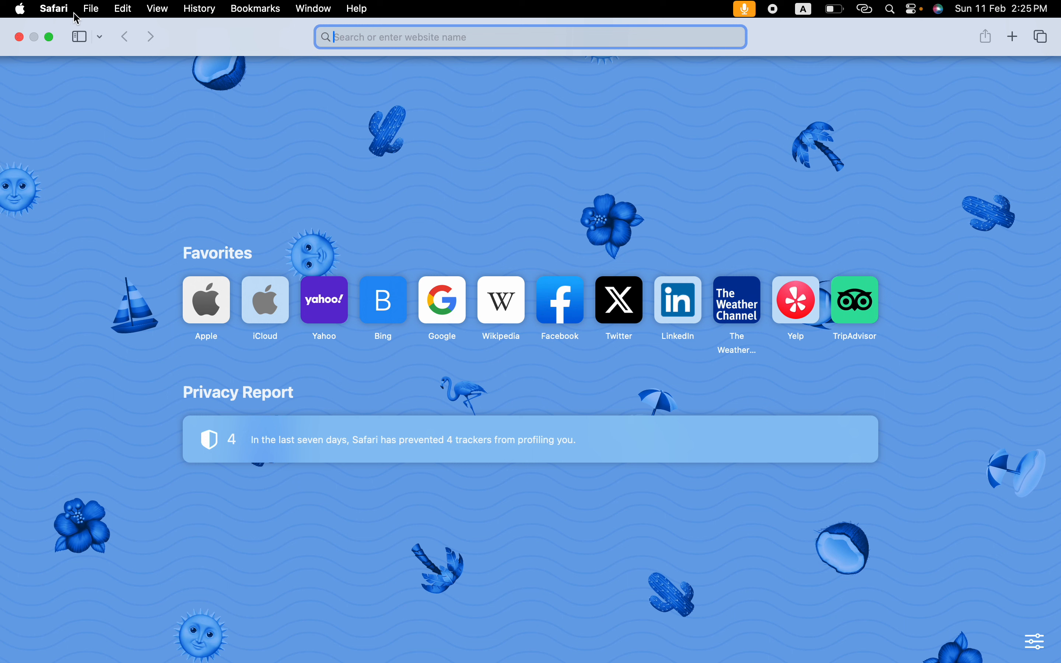
Step: Bring up the Safari application menu from the menu bar
{"action": "left_click", "coordinate": [54, 8]}
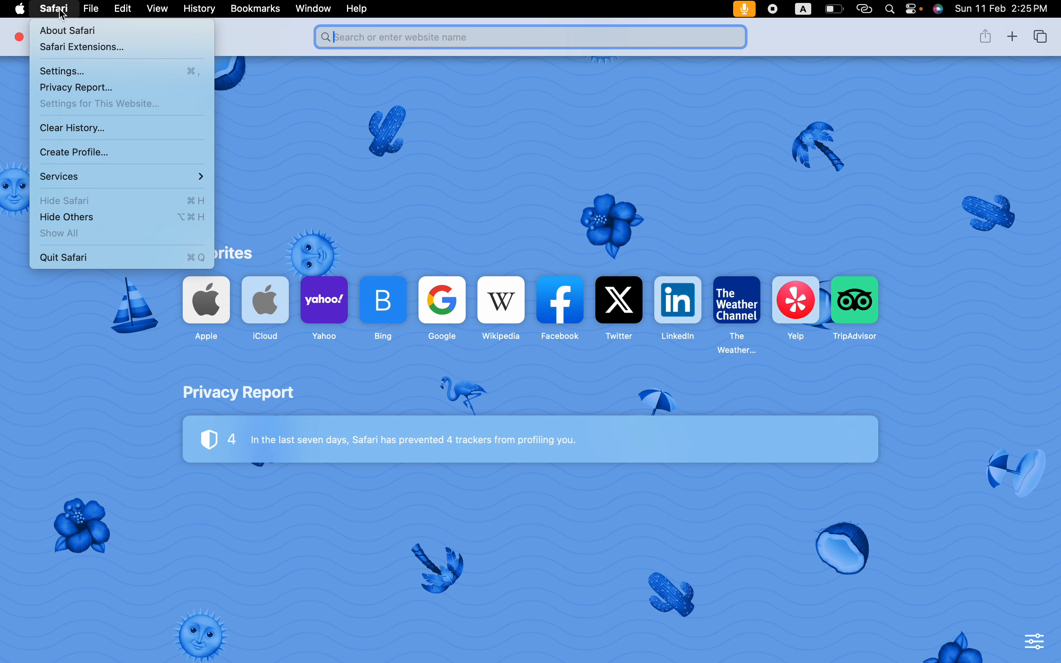
{"action": "mouse_move", "coordinate": [51, 25]}
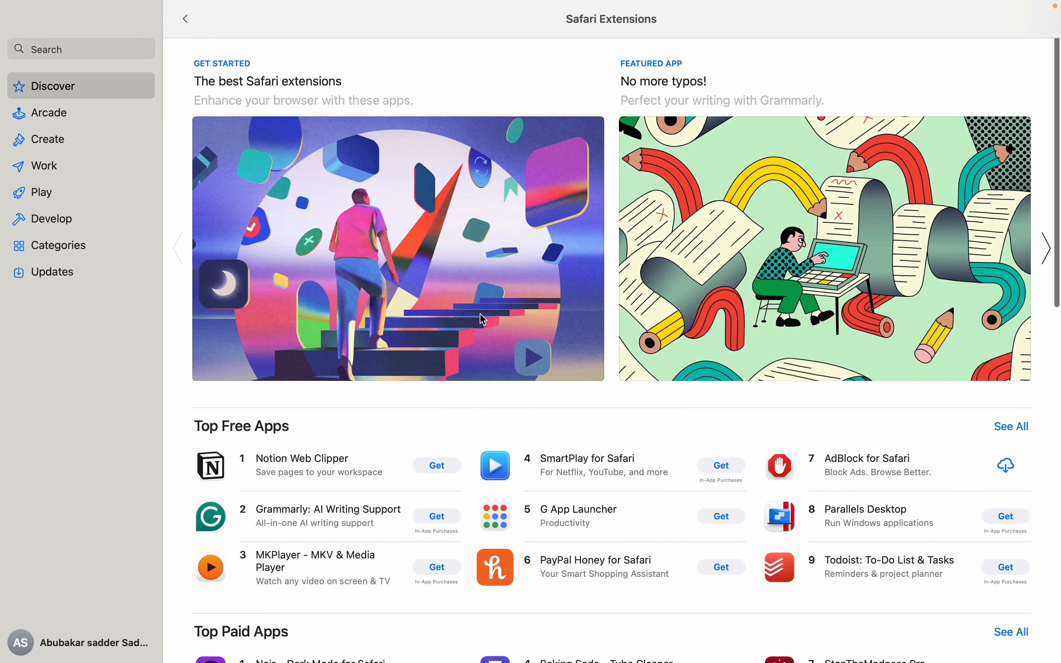
{"action": "mouse_move", "coordinate": [439, 504]}
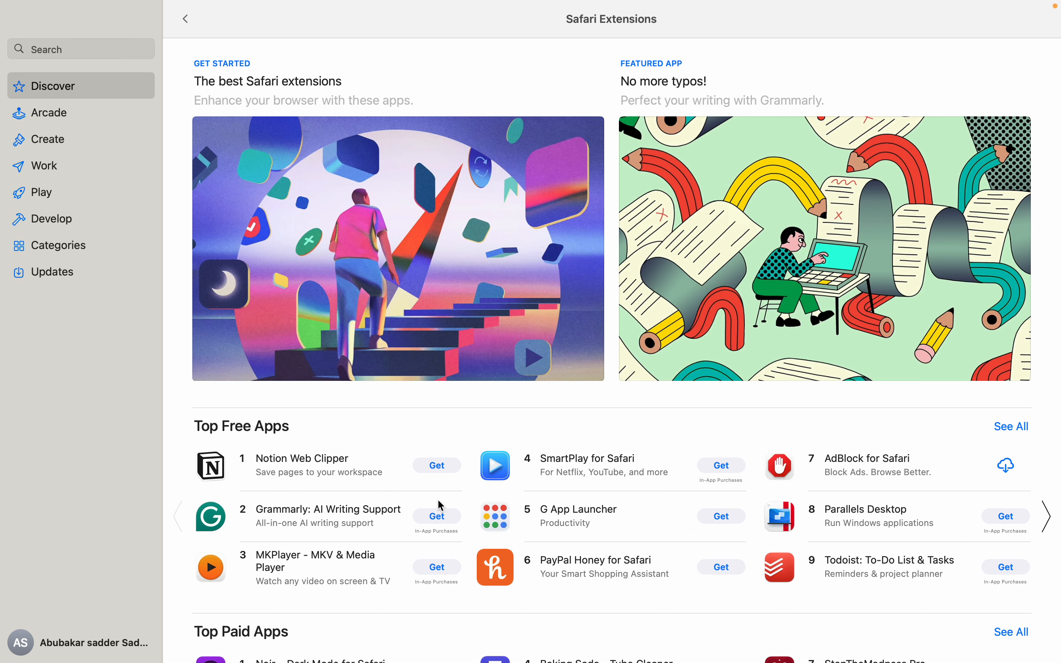
{"action": "scroll", "scroll_direction": "down", "scroll_amount": 3}
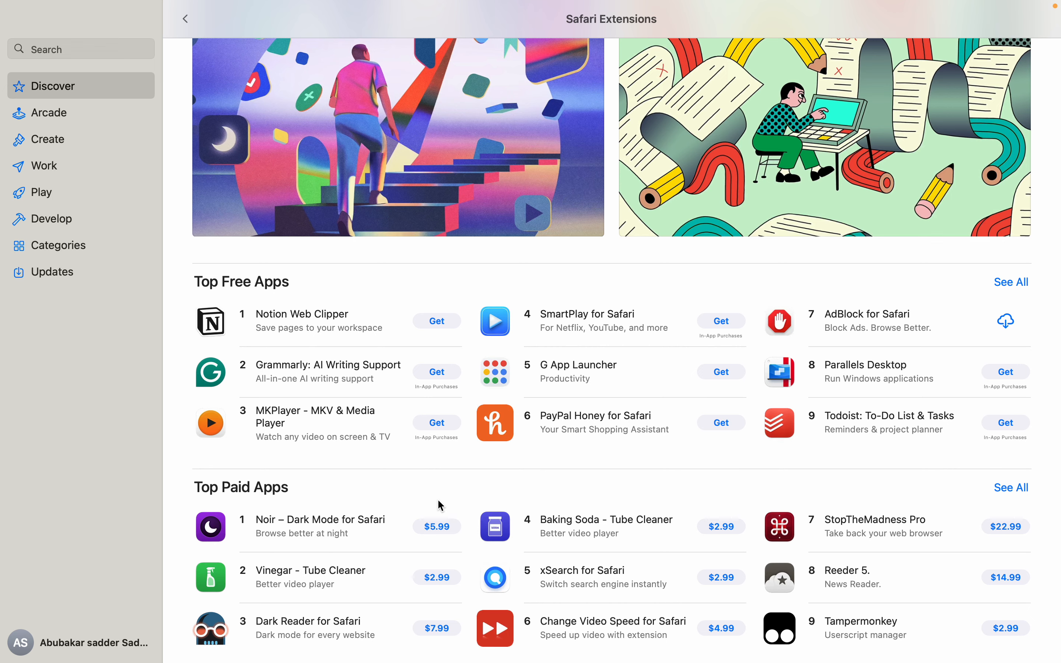
{"action": "mouse_move", "coordinate": [483, 483]}
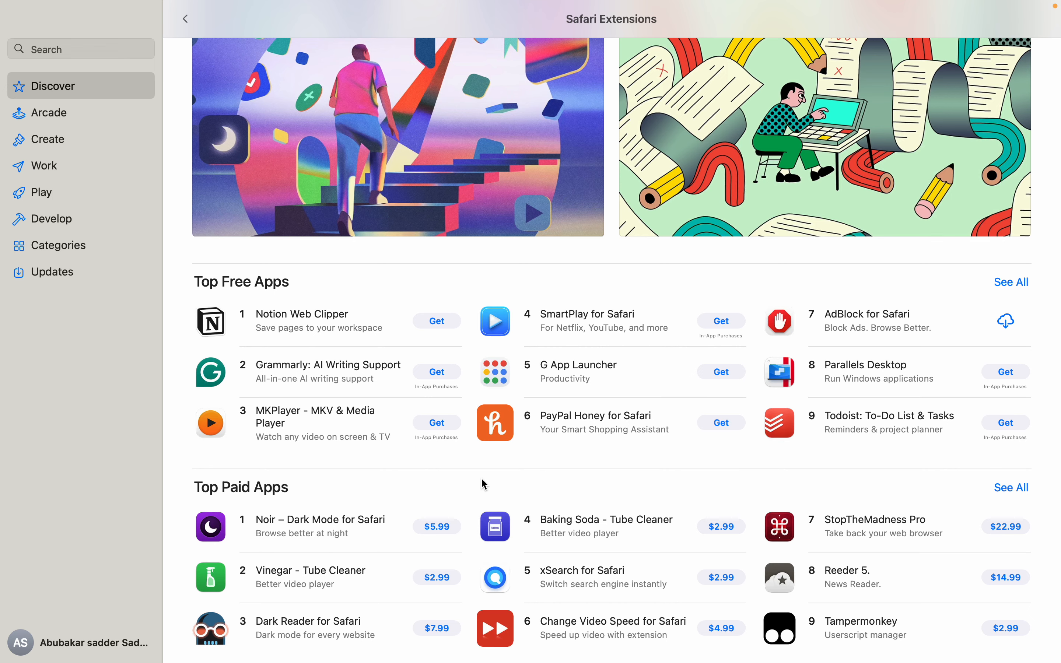
{"action": "scroll", "scroll_direction": "up", "scroll_amount": 3}
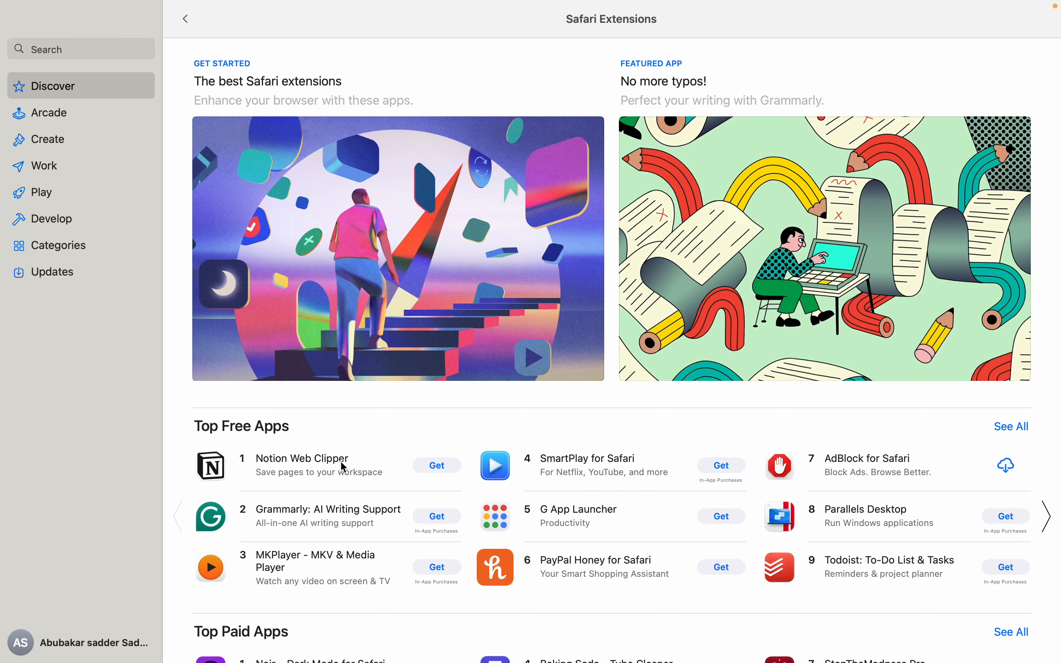
Step: Open Notion Web Clipper from Top Free Apps to show its product page with Get
{"action": "left_click", "coordinate": [302, 458]}
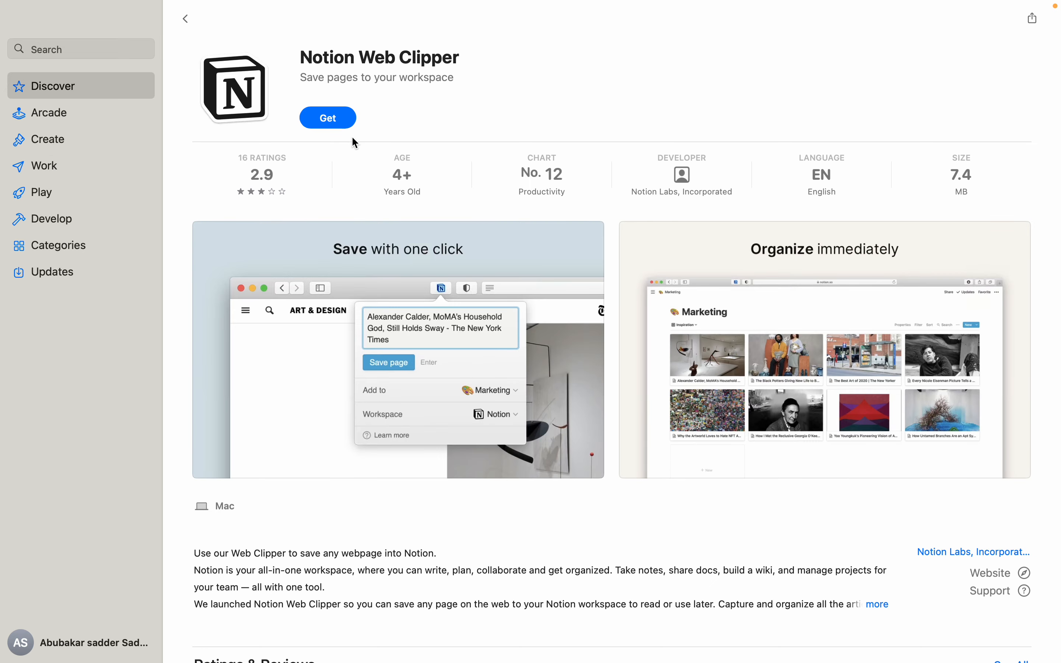
{"action": "mouse_move", "coordinate": [443, 198]}
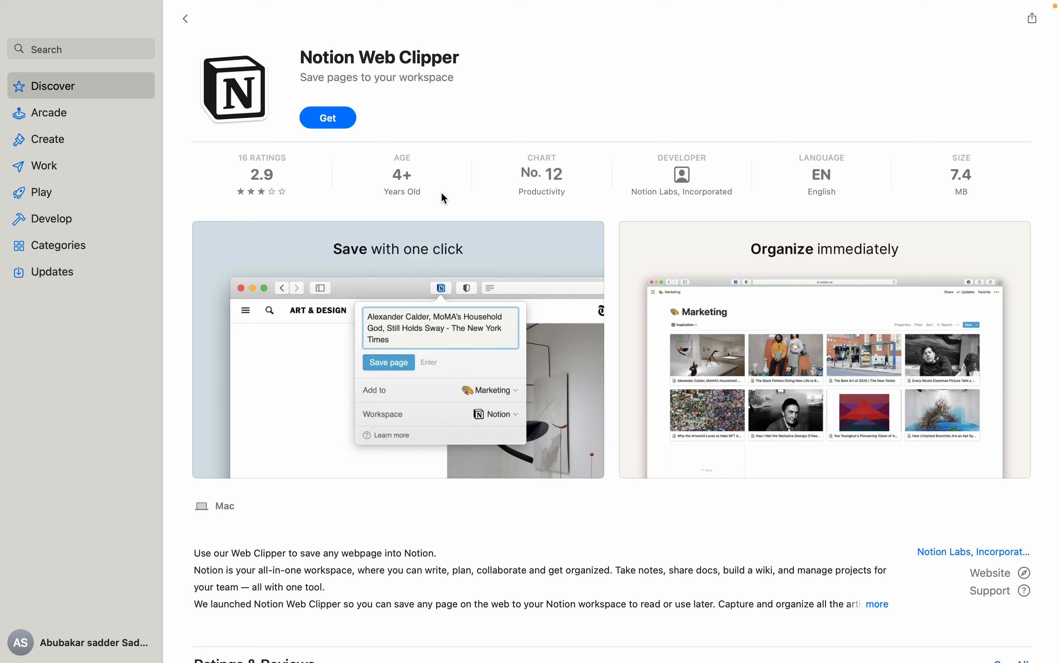
{"action": "mouse_move", "coordinate": [441, 196]}
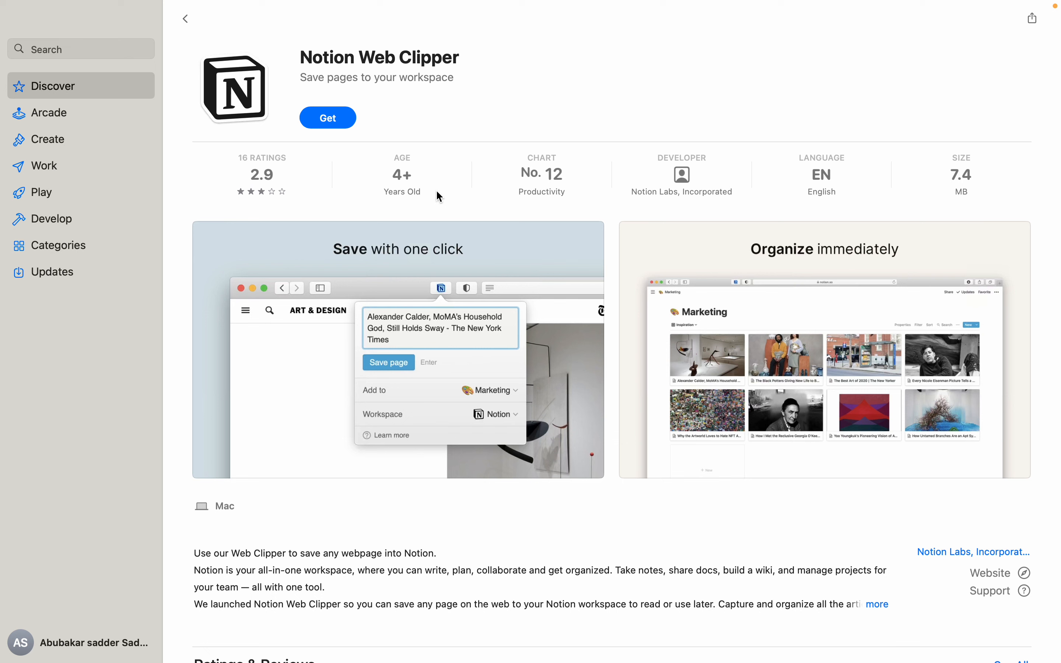
{"action": "mouse_move", "coordinate": [402, 149]}
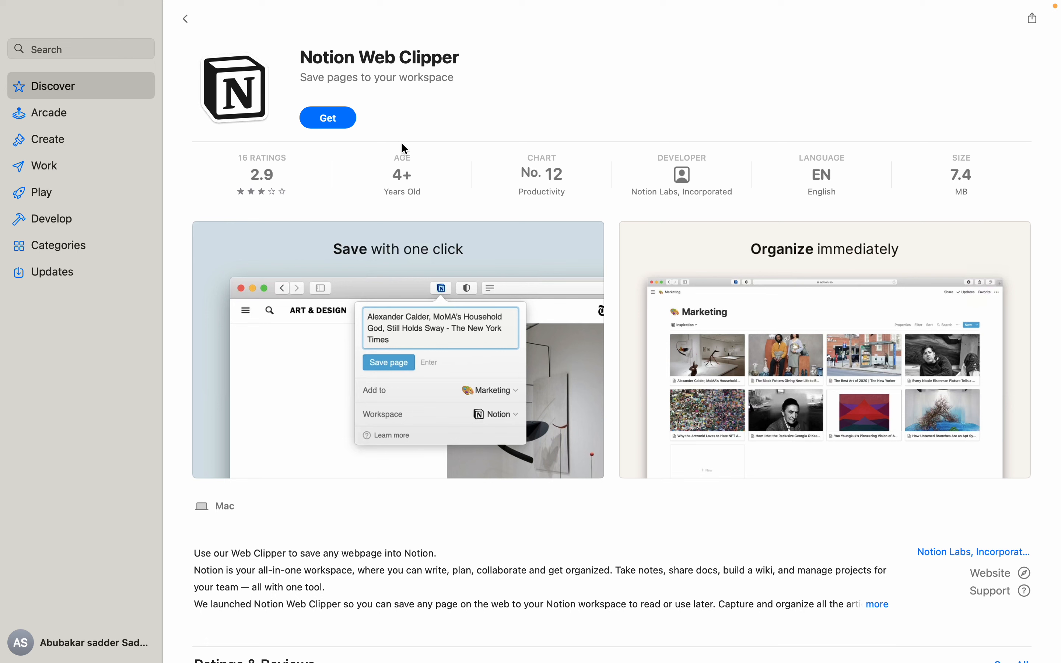
{"action": "mouse_move", "coordinate": [360, 148]}
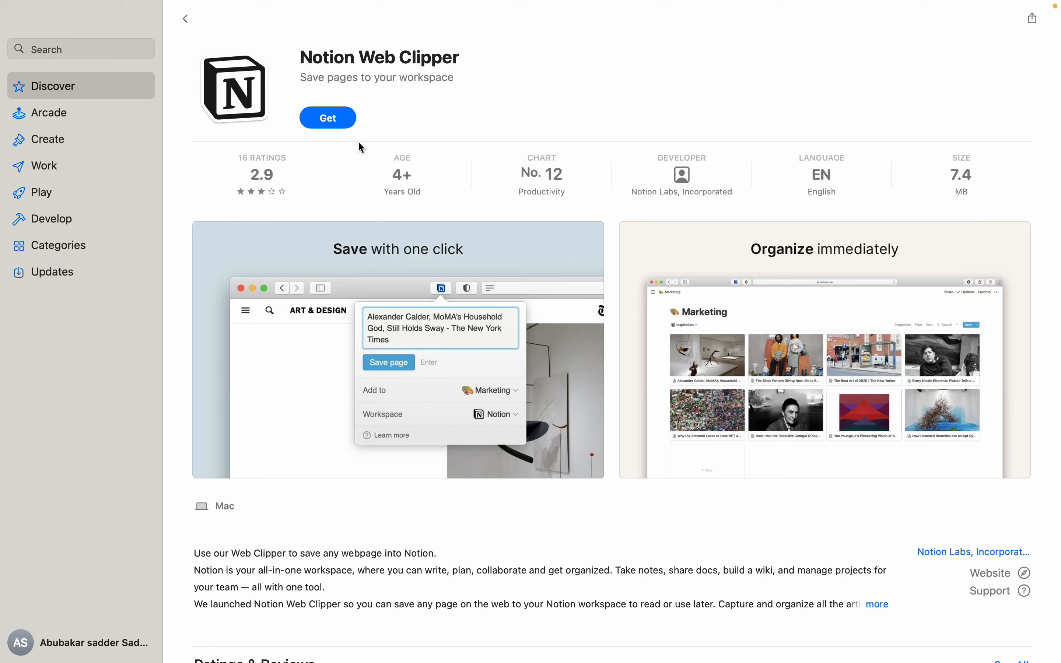
{"action": "mouse_move", "coordinate": [381, 148]}
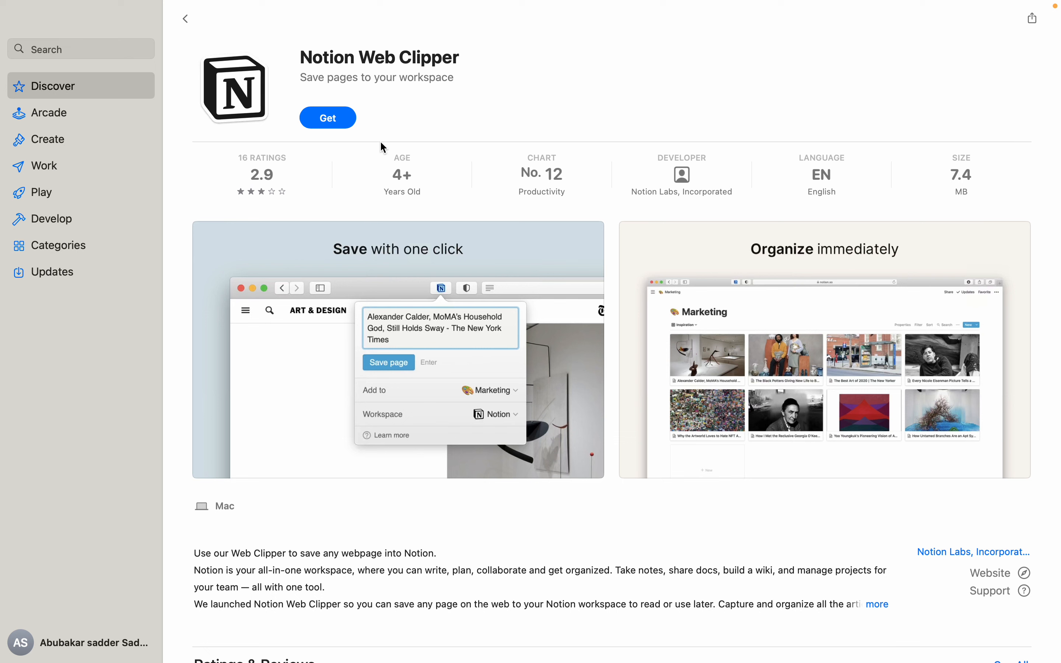
{"action": "mouse_move", "coordinate": [345, 139]}
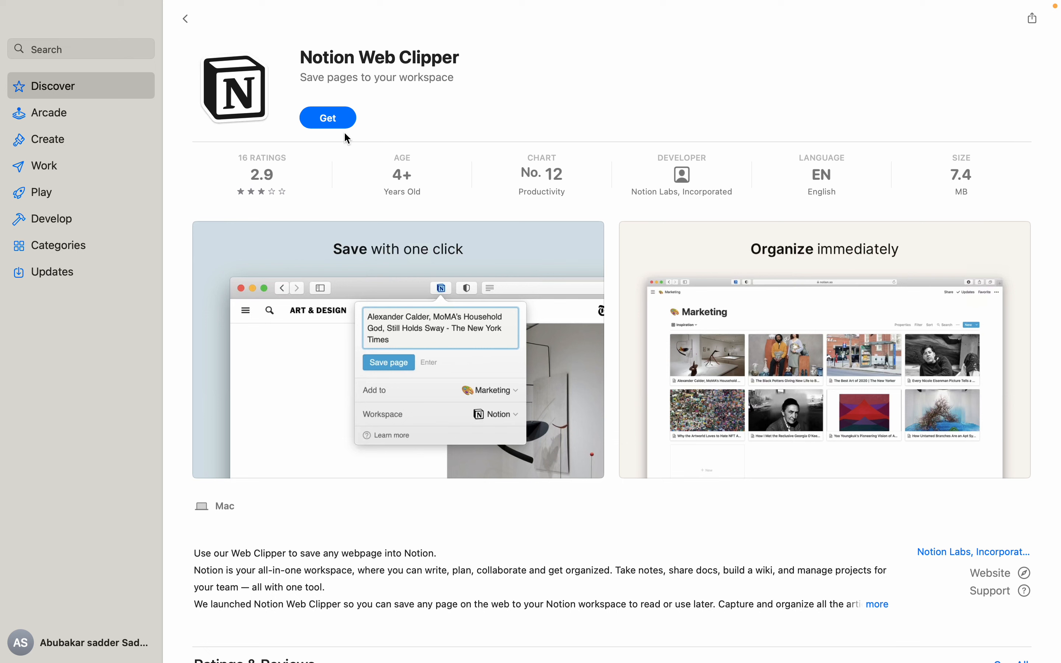
{"action": "mouse_move", "coordinate": [362, 142]}
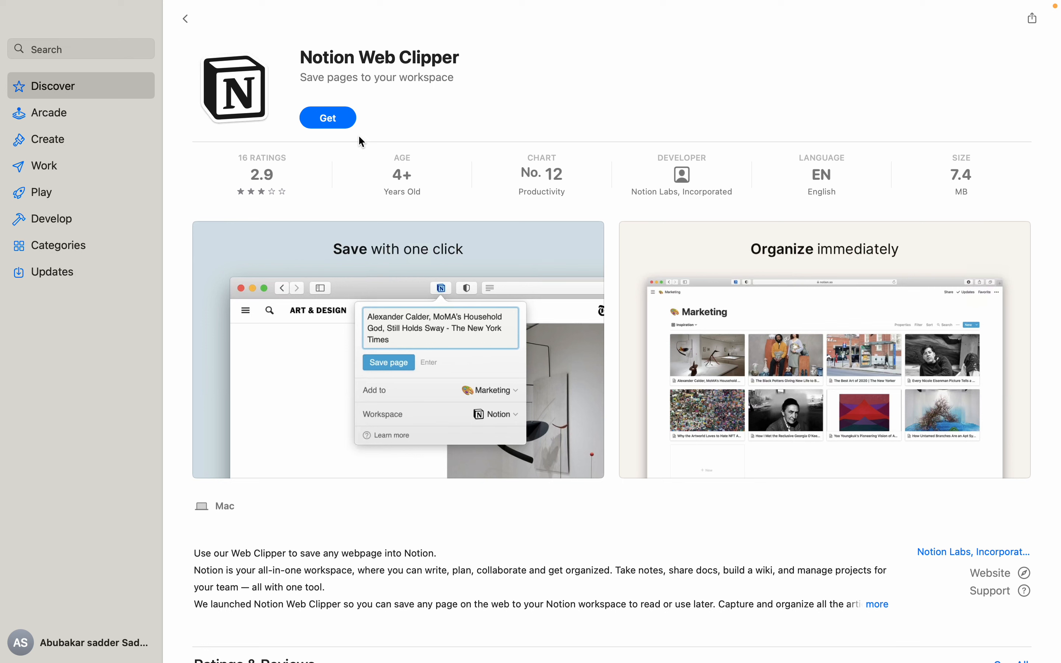
{"action": "mouse_move", "coordinate": [446, 130]}
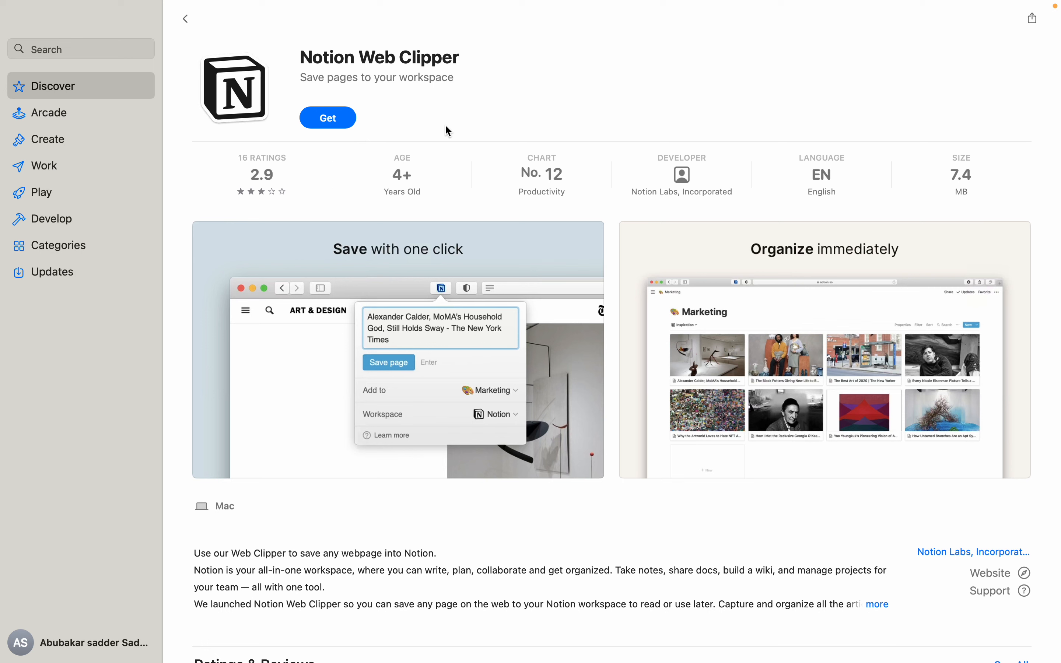